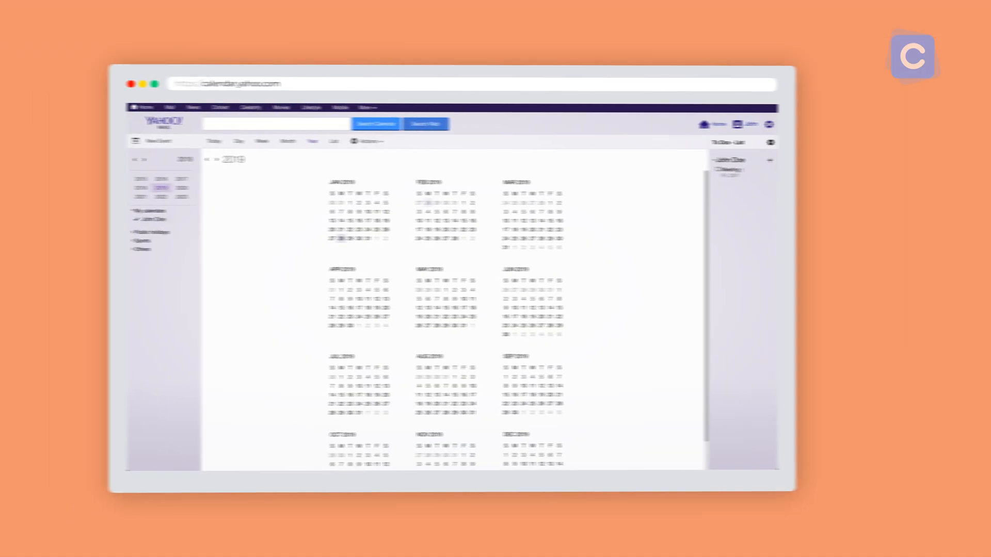
# Enter the Yahoo account email address on the sign-in page
pyautogui.click(330, 142)
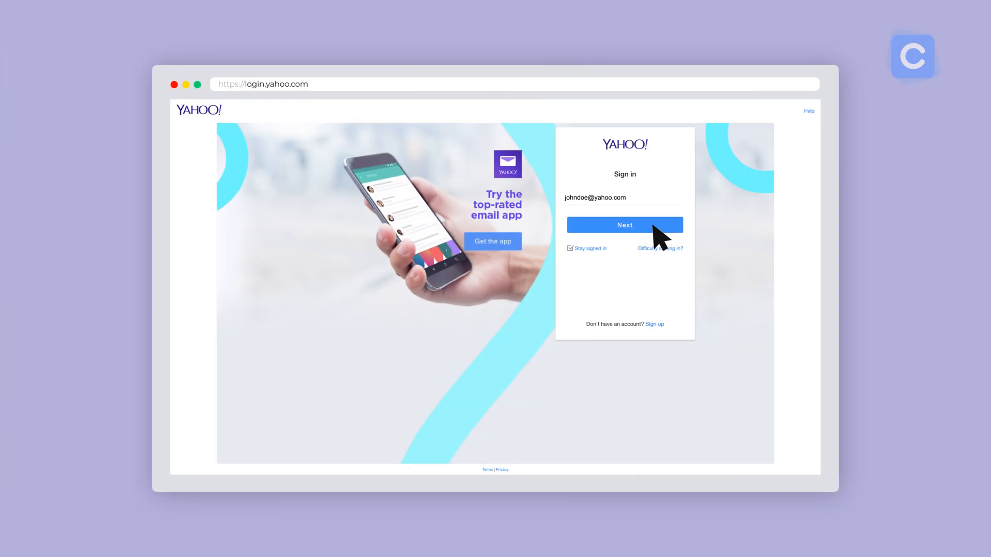
# Continue the sign-in so the Yahoo Mail inbox with its messages appears
pyautogui.click(623, 225)
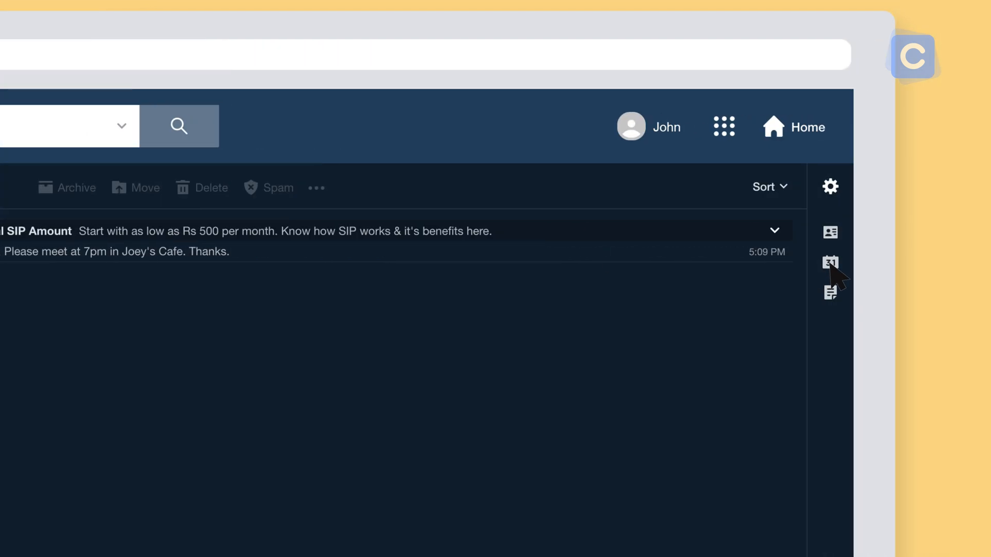
pyautogui.click(830, 263)
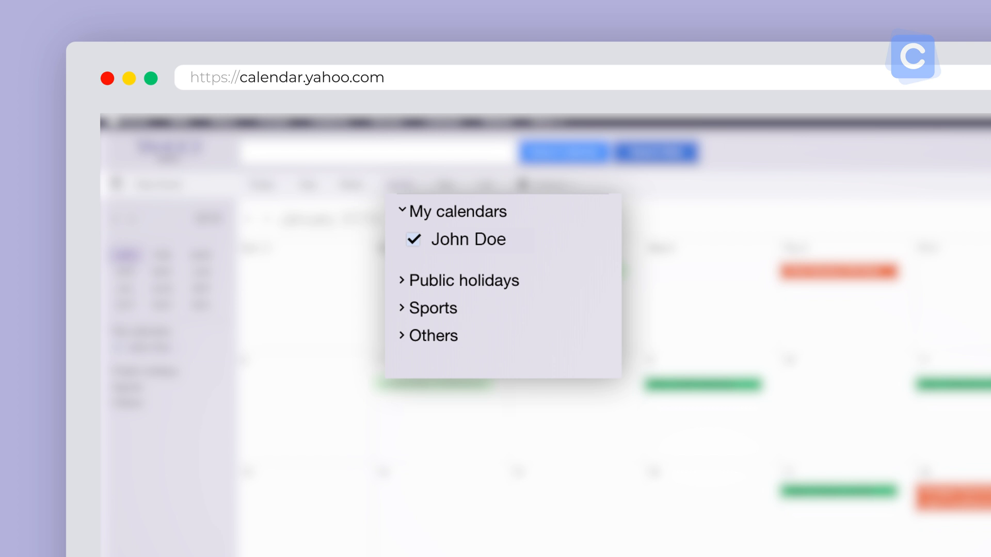
pyautogui.moveTo(592, 253)
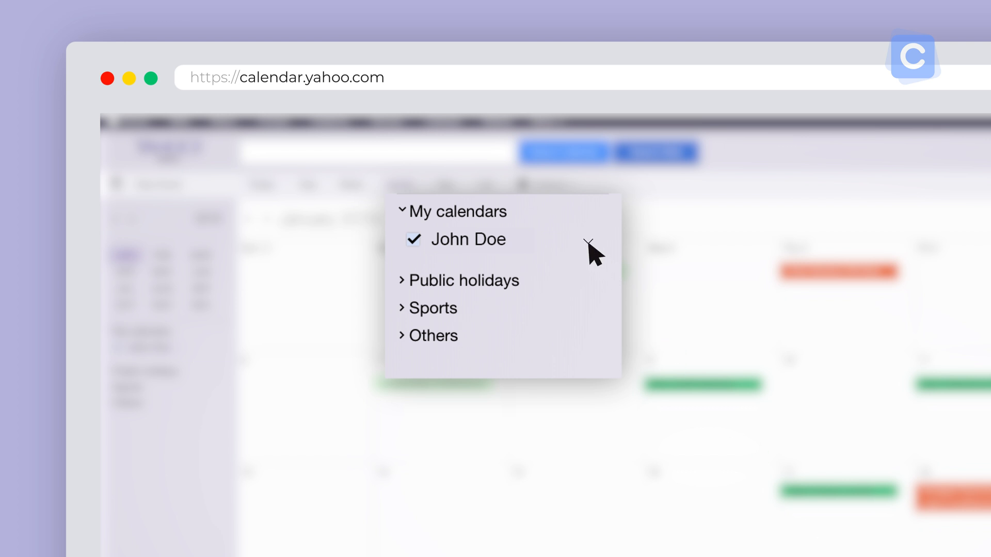
pyautogui.moveTo(590, 246)
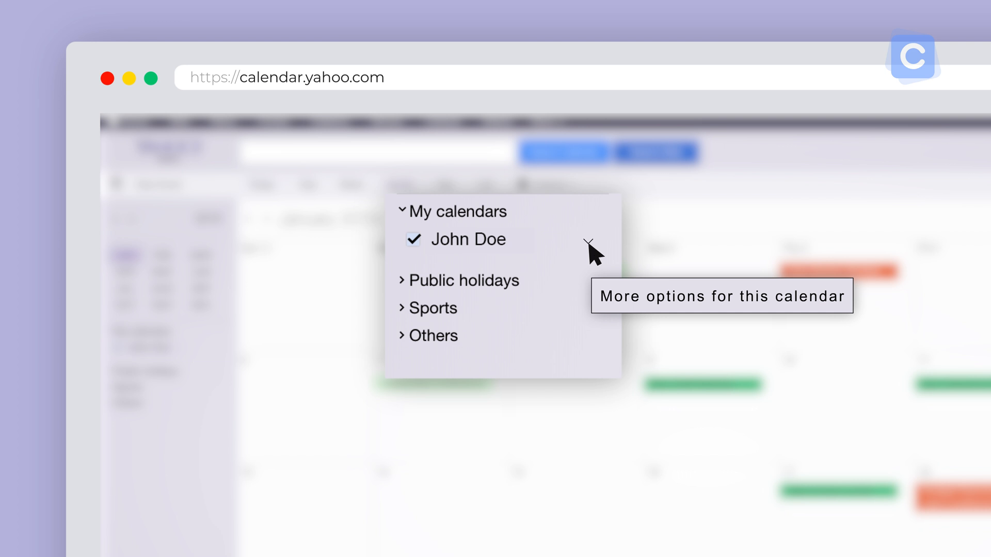
# Choose Import from the John Doe calendar's more-options menu
pyautogui.click(589, 243)
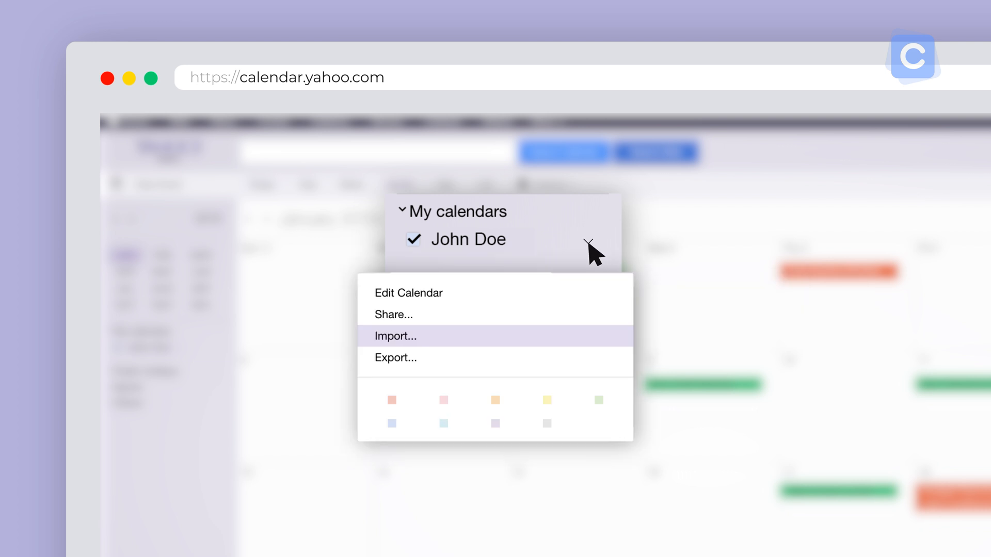
pyautogui.moveTo(454, 342)
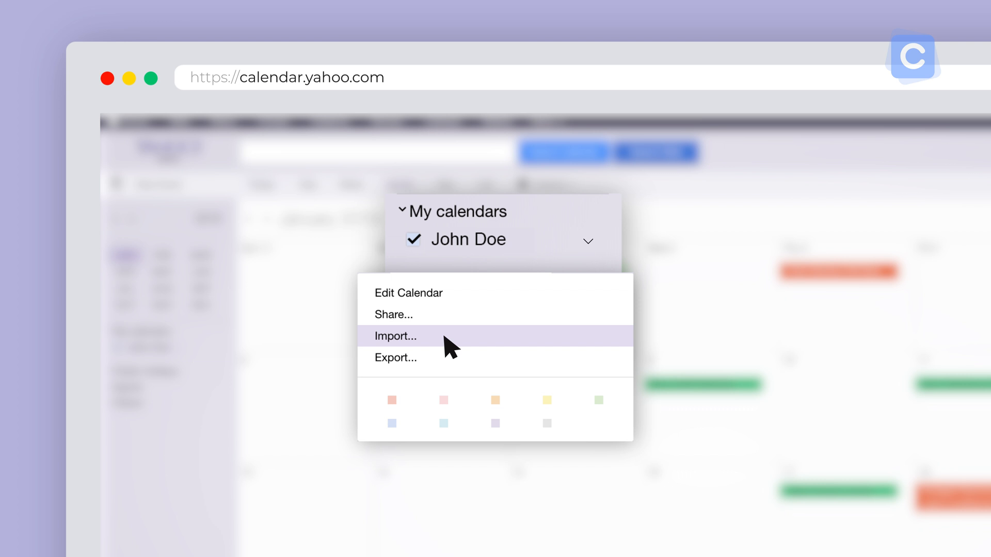
pyautogui.click(395, 335)
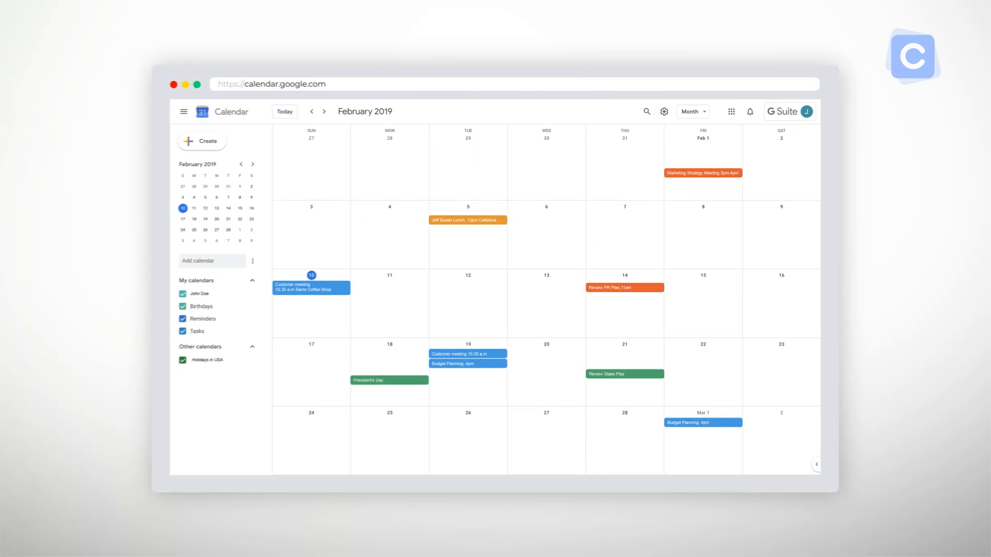
# Reach Google Calendar's full Settings from the gear menu
pyautogui.click(664, 111)
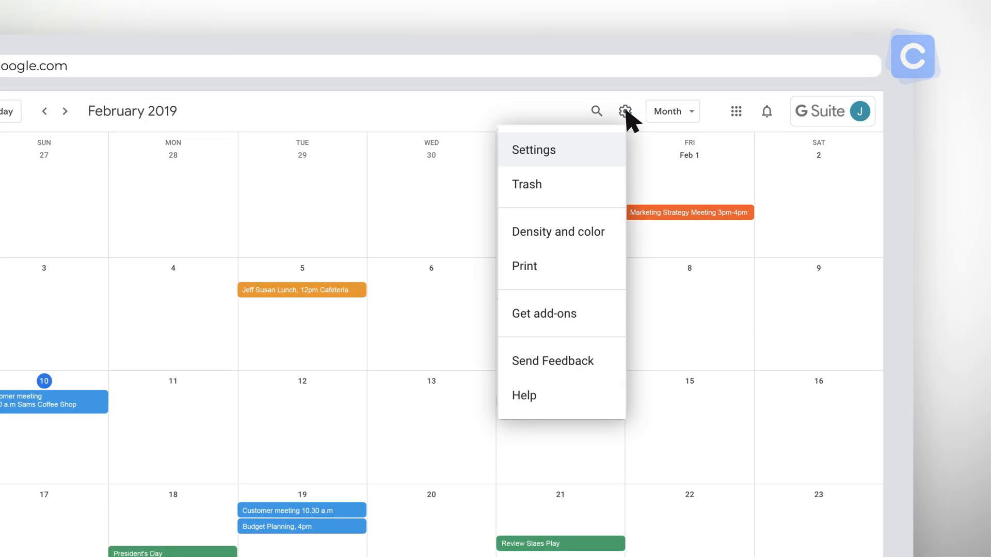
pyautogui.click(533, 150)
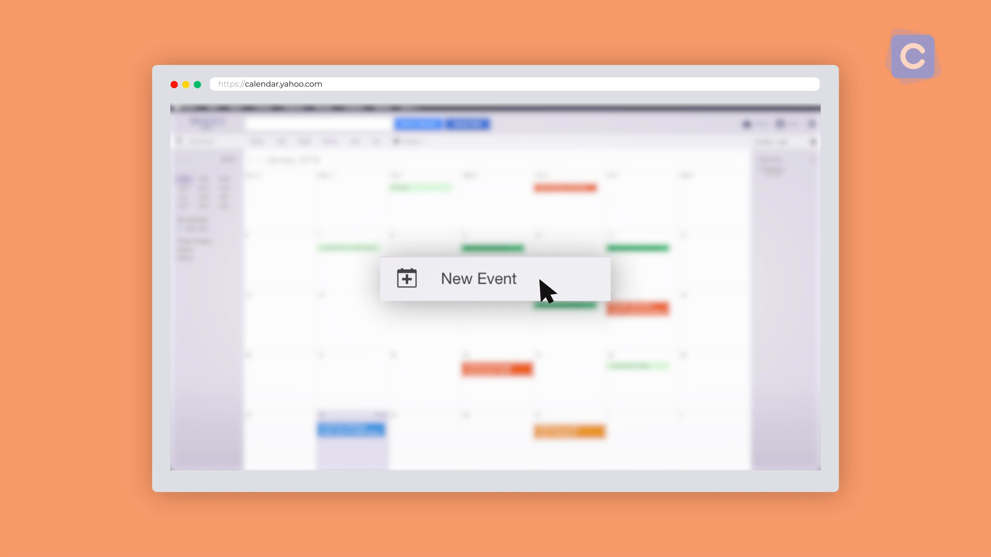
# Create a new event at Sams Coffee Shop inviting Jane doe, with Repeat set to Never
pyautogui.click(478, 278)
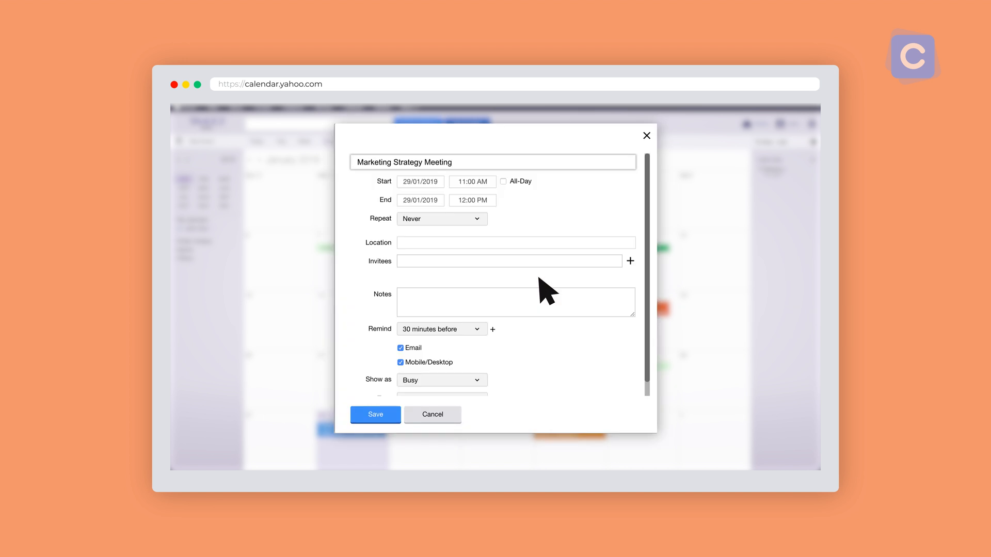
pyautogui.write('Sams Coffee Shop')
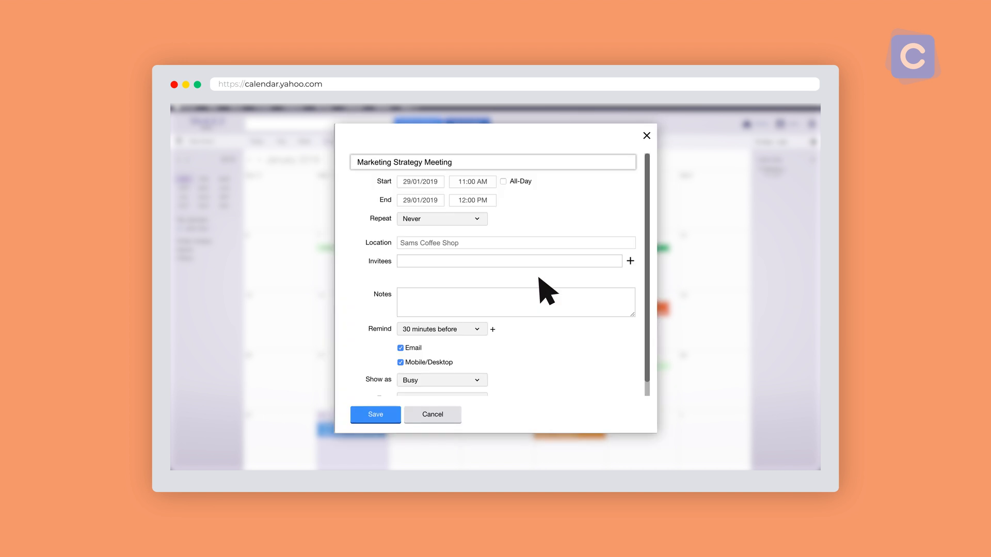
pyautogui.write('Jane doe')
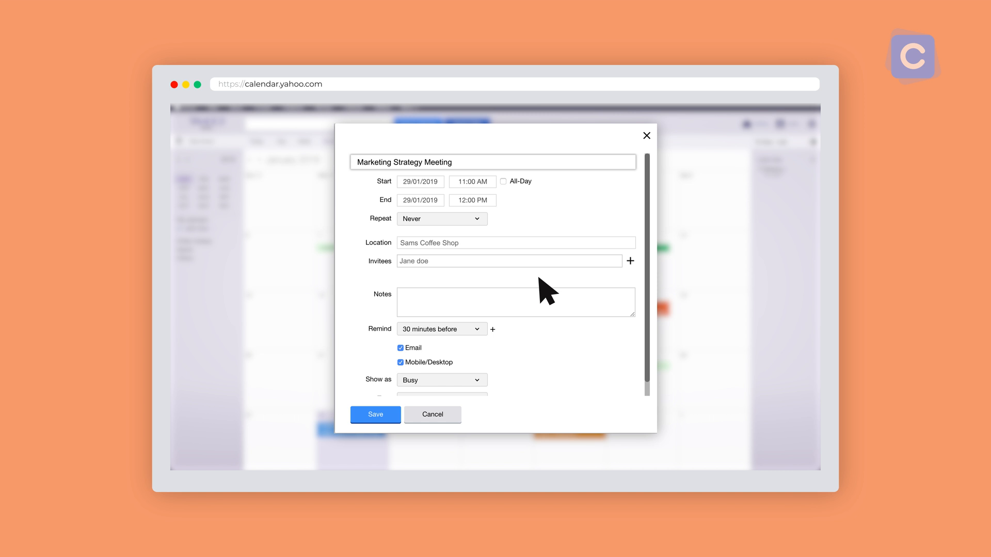
pyautogui.moveTo(482, 225)
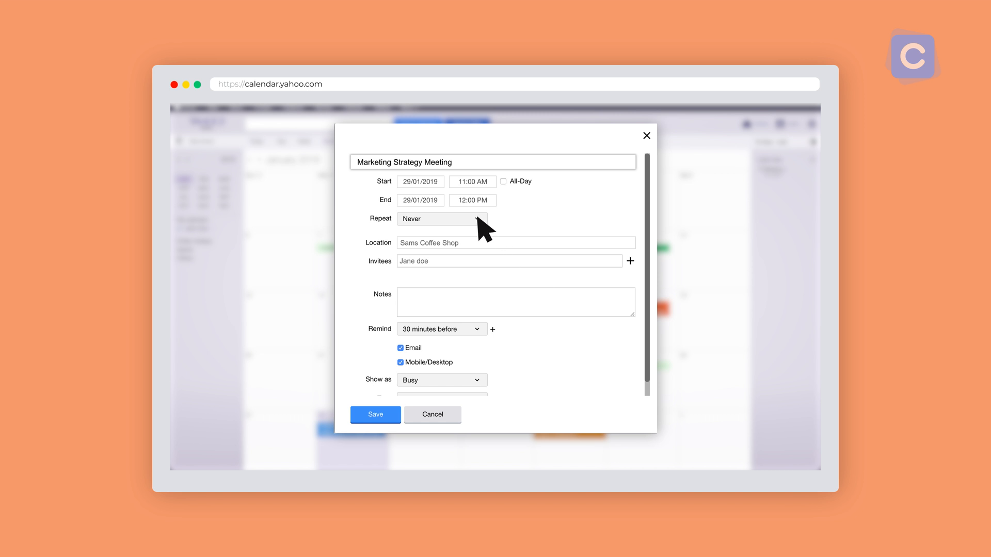
pyautogui.click(441, 219)
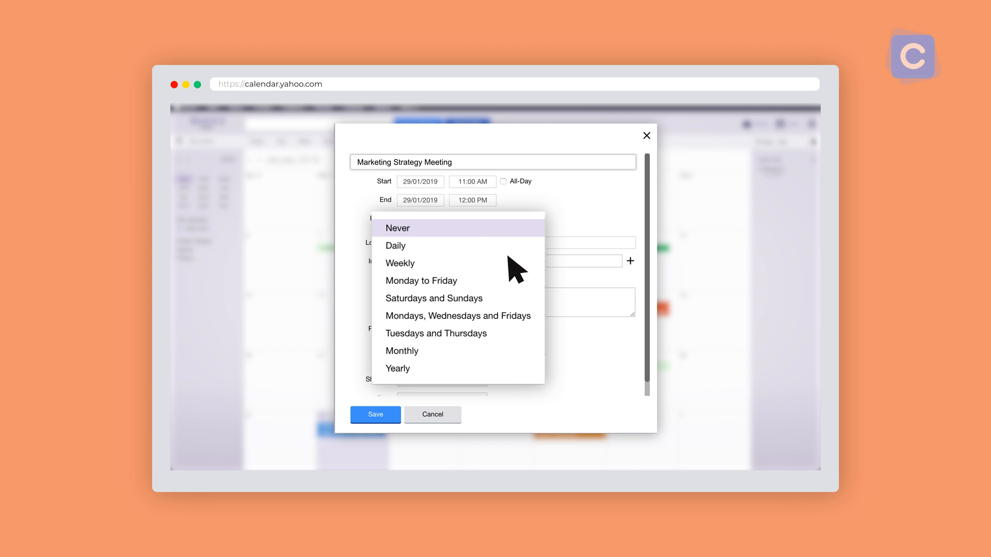
pyautogui.click(396, 228)
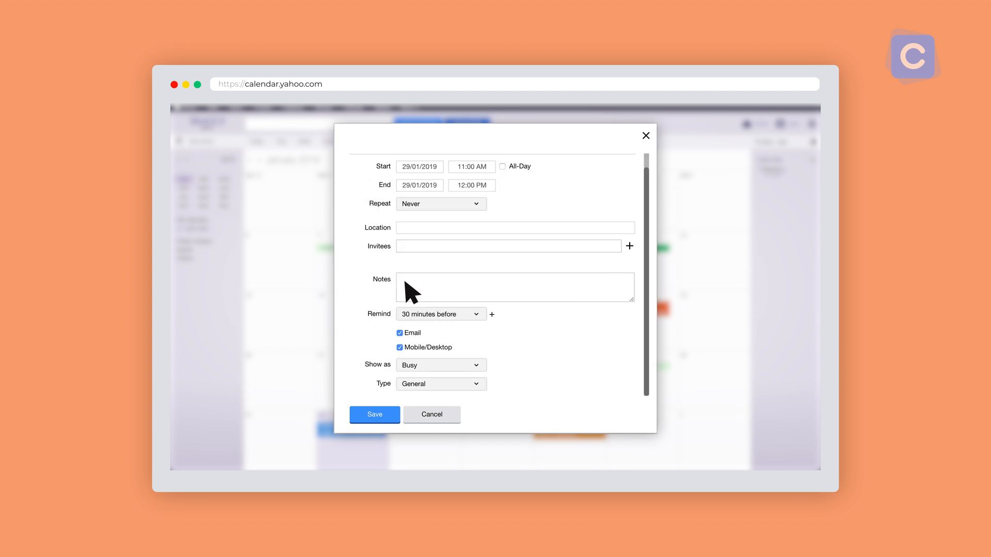
# Add the note 'Sales Meeting & Review PR Plan' and bring up the event type choices
pyautogui.write('Sales Meeting & Review P')
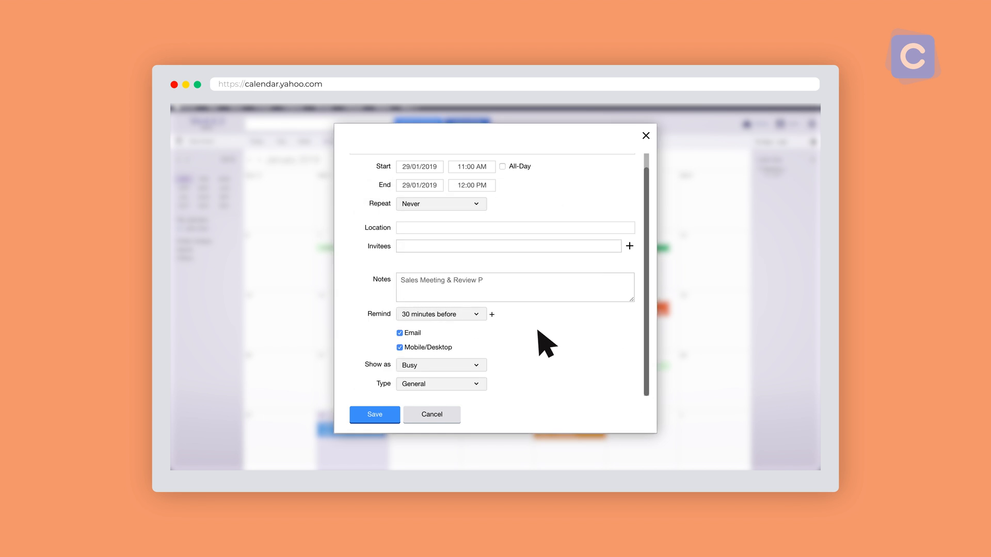
pyautogui.write('R Plan')
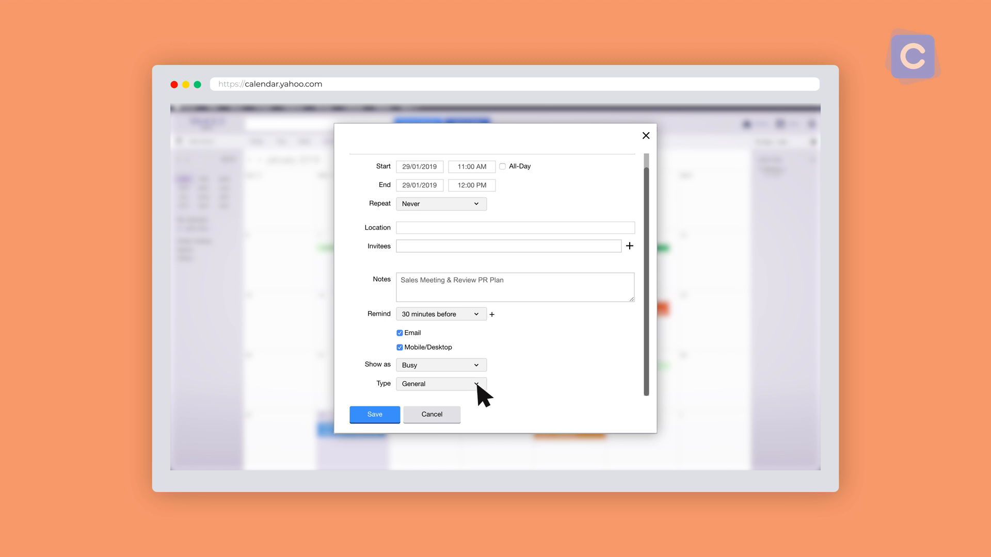
pyautogui.click(441, 384)
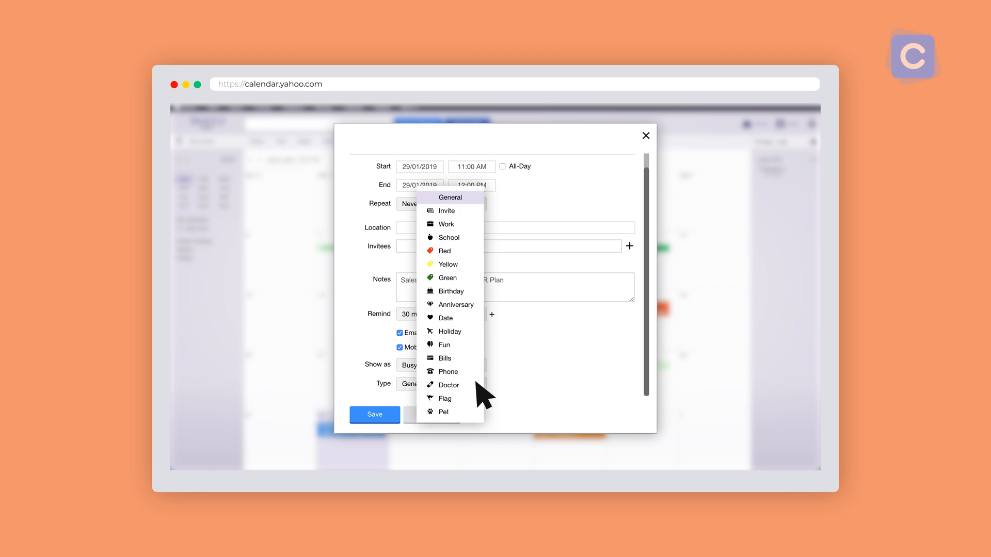
pyautogui.moveTo(451, 224)
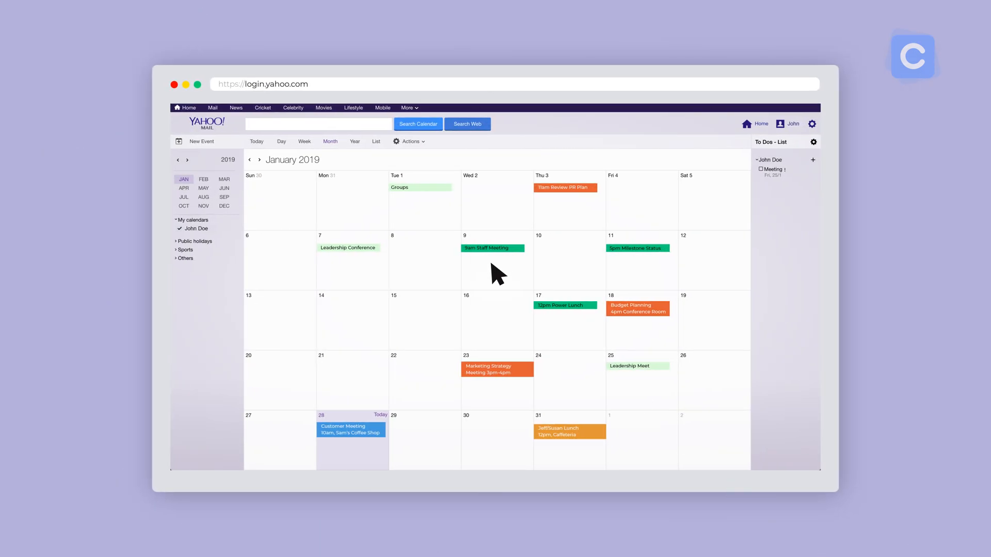
# Add an event on Wednesday 9 January's schedule and confirm its details
pyautogui.click(492, 248)
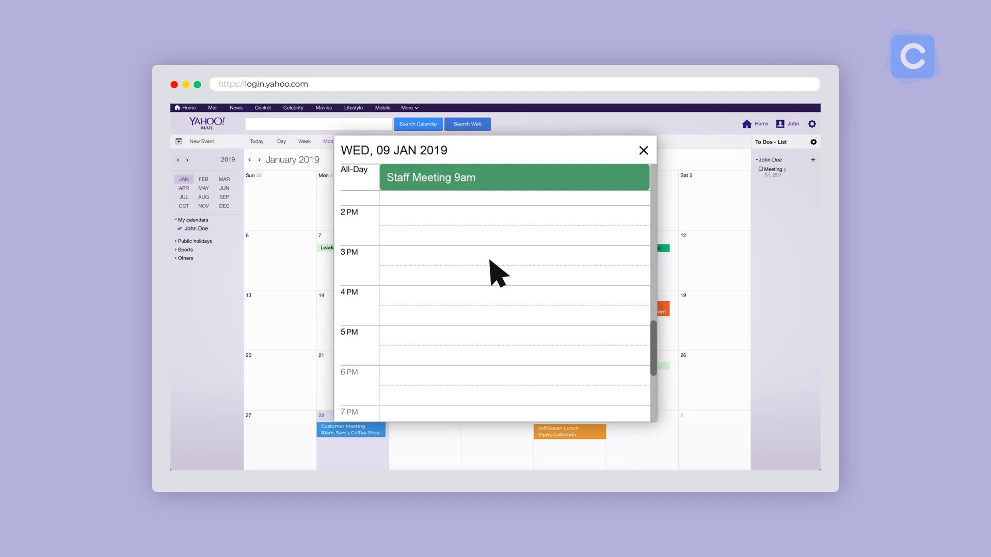
pyautogui.moveTo(474, 230)
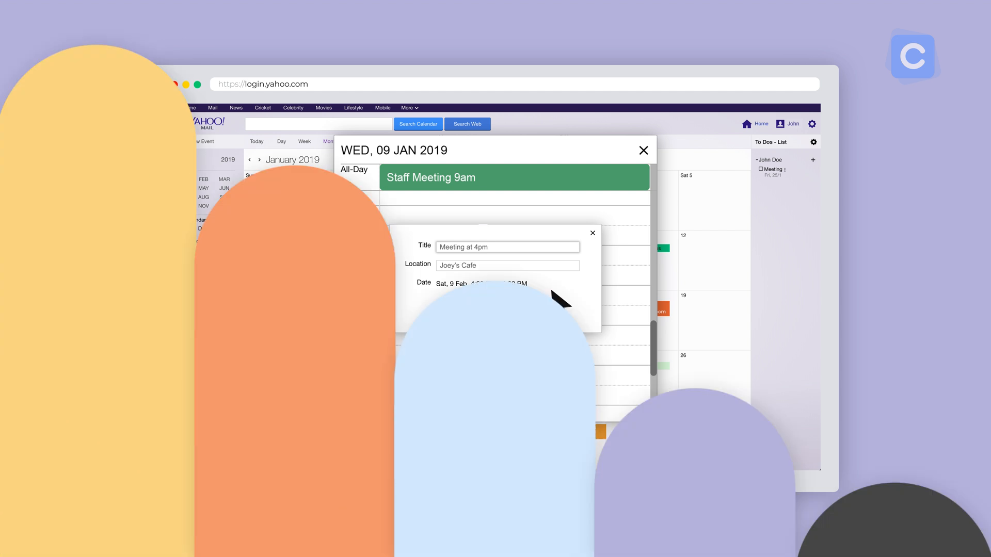
pyautogui.click(643, 151)
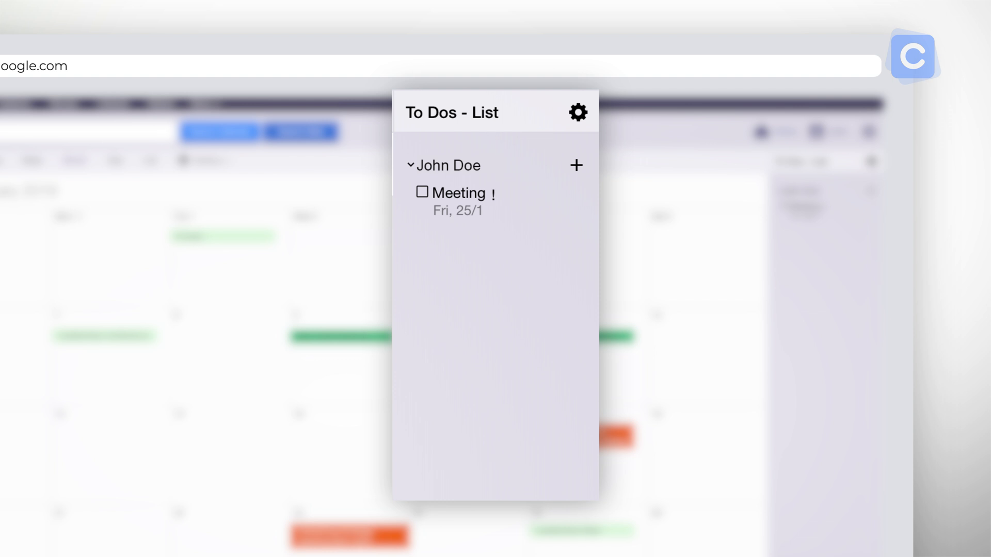
pyautogui.moveTo(731, 354)
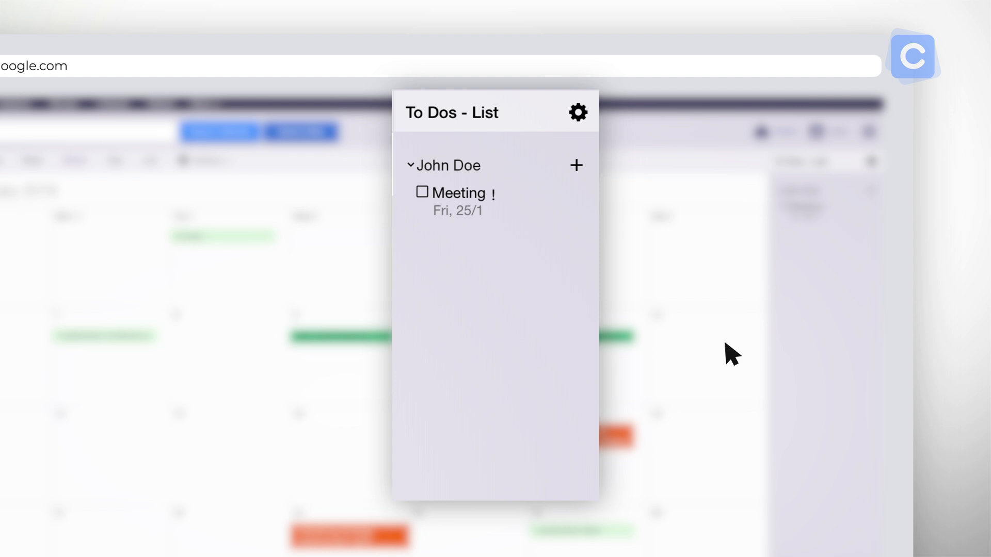
pyautogui.moveTo(581, 125)
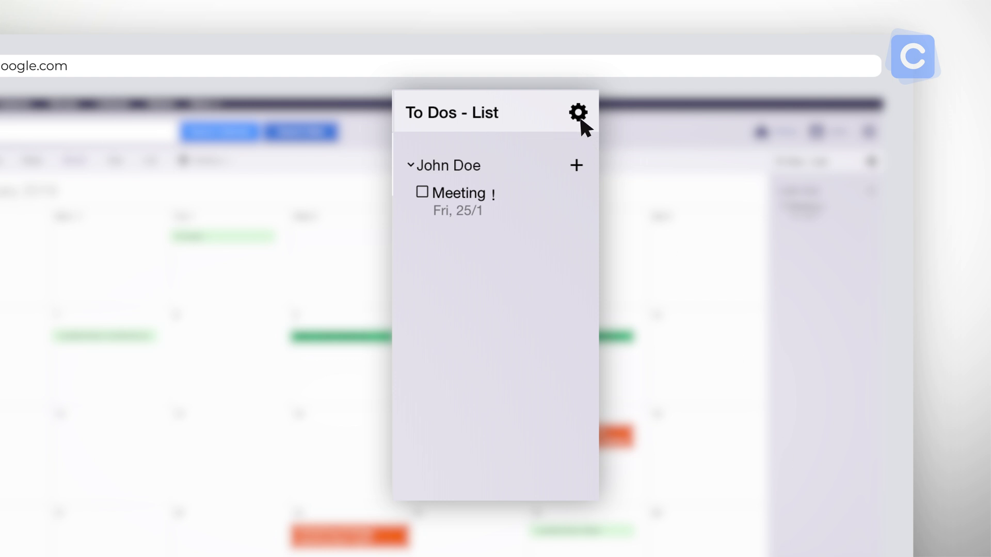
# Show the To Dos in Priority View via the gear menu
pyautogui.click(576, 113)
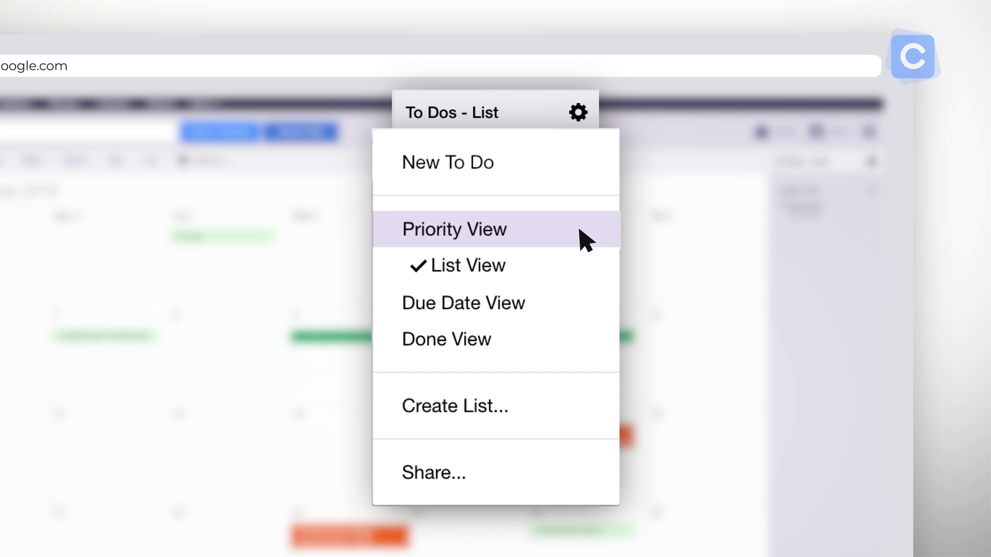
pyautogui.click(454, 230)
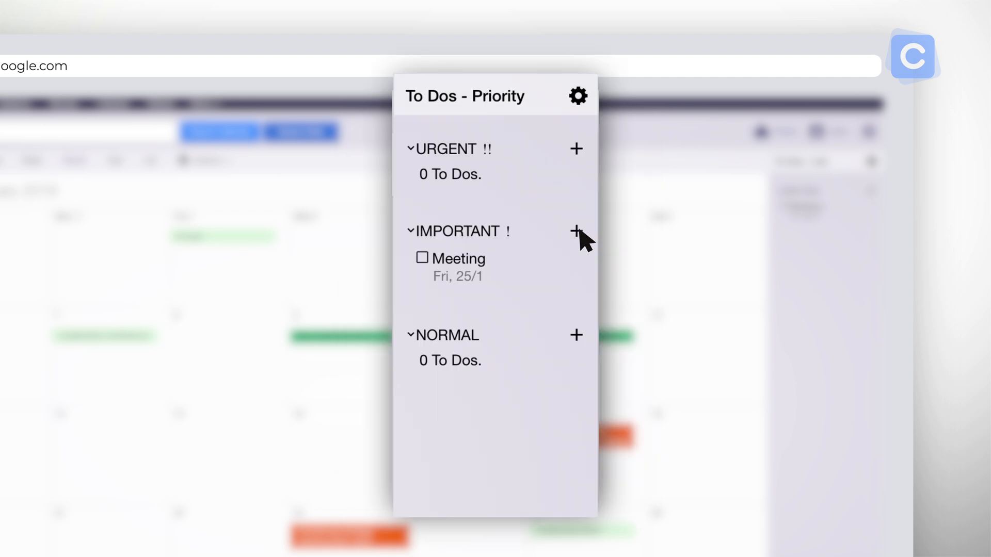
pyautogui.click(576, 95)
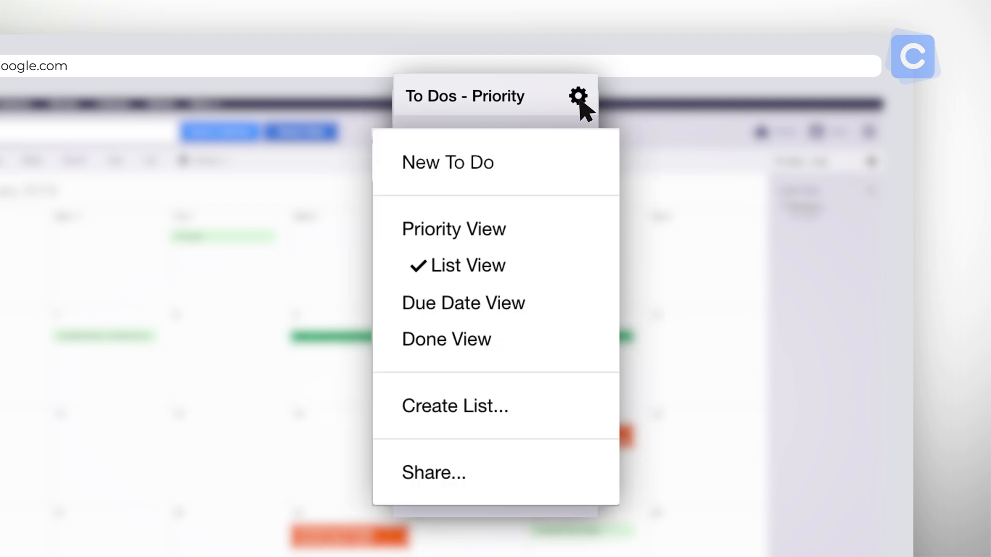
pyautogui.click(454, 230)
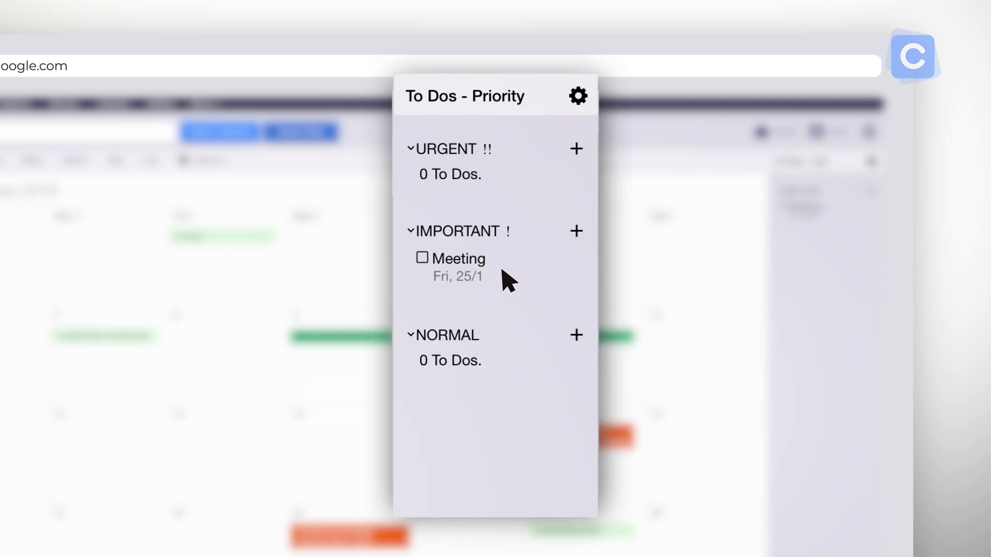
pyautogui.moveTo(579, 106)
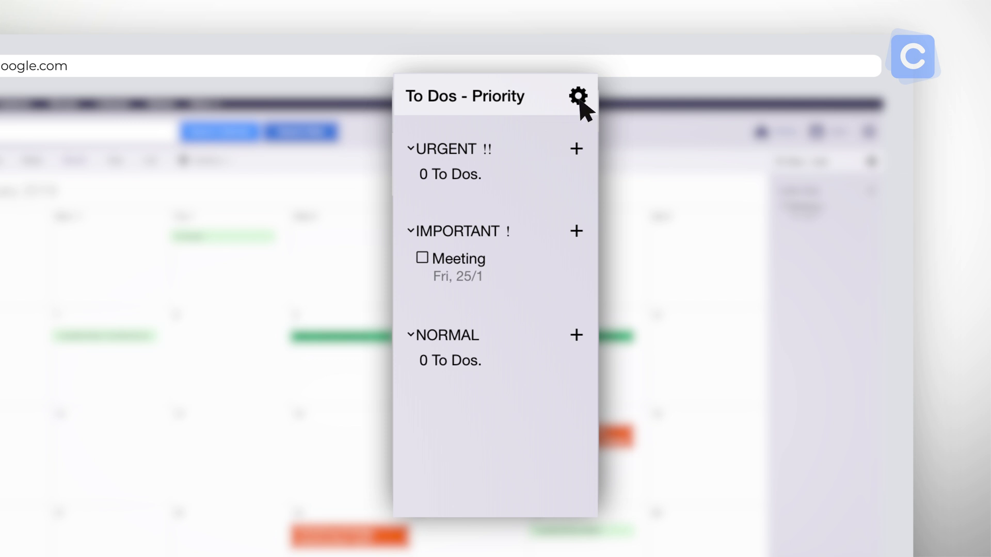
# Switch the To Dos to Due Date View, grouped into Due Today and Upcoming
pyautogui.click(576, 96)
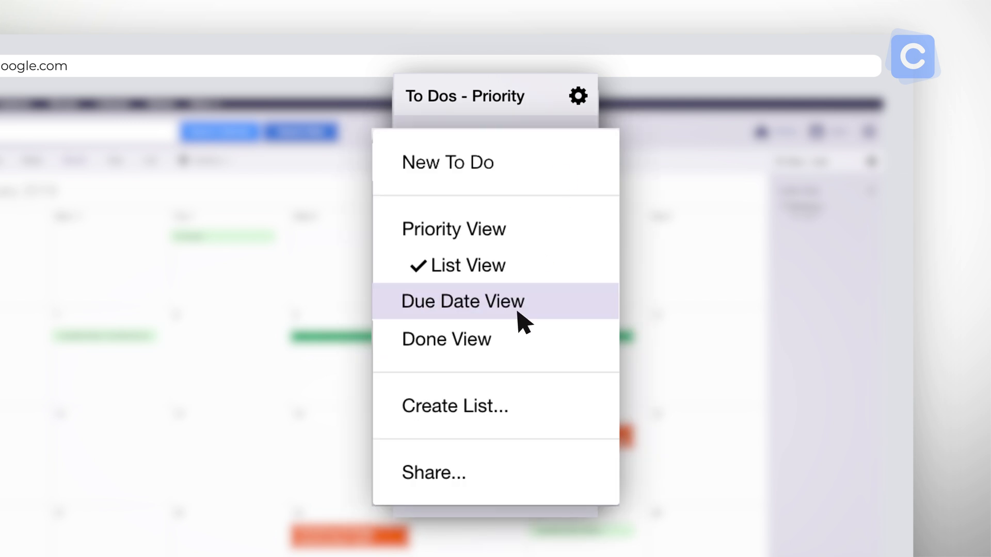
pyautogui.click(463, 301)
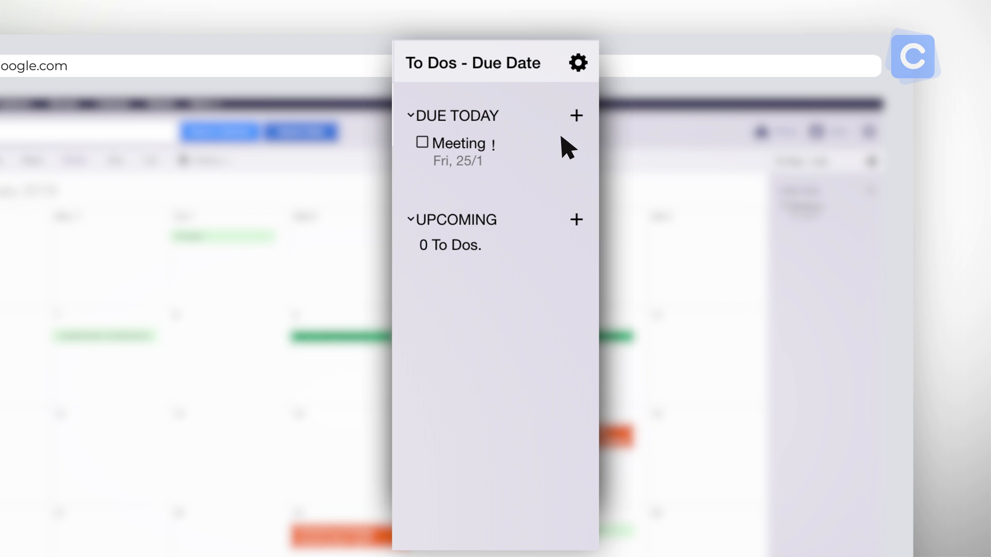
pyautogui.click(576, 63)
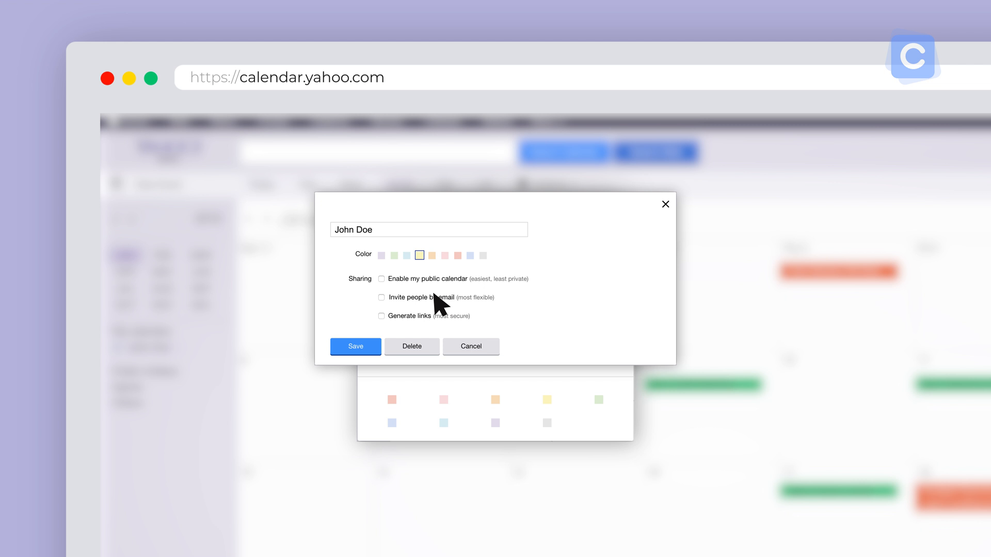
pyautogui.moveTo(425, 262)
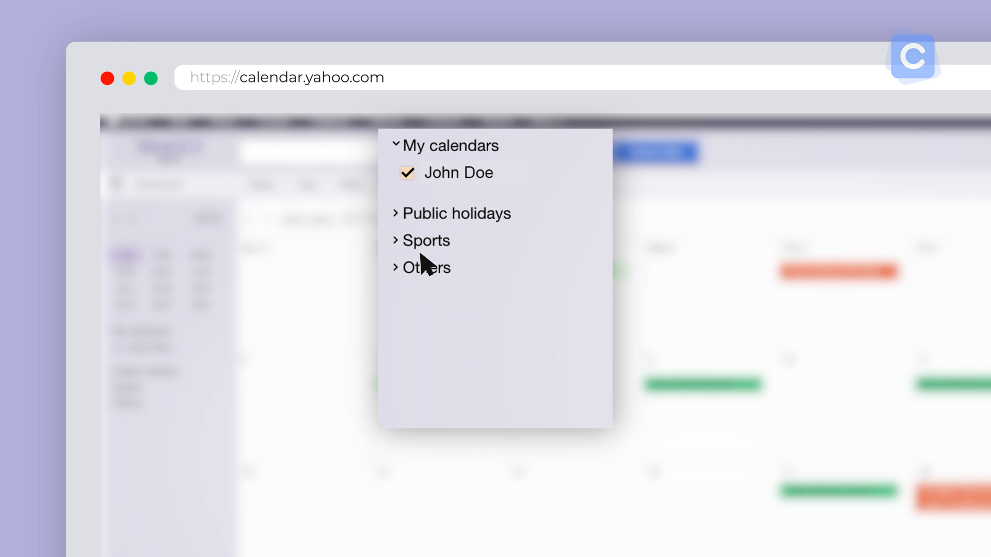
pyautogui.moveTo(425, 262)
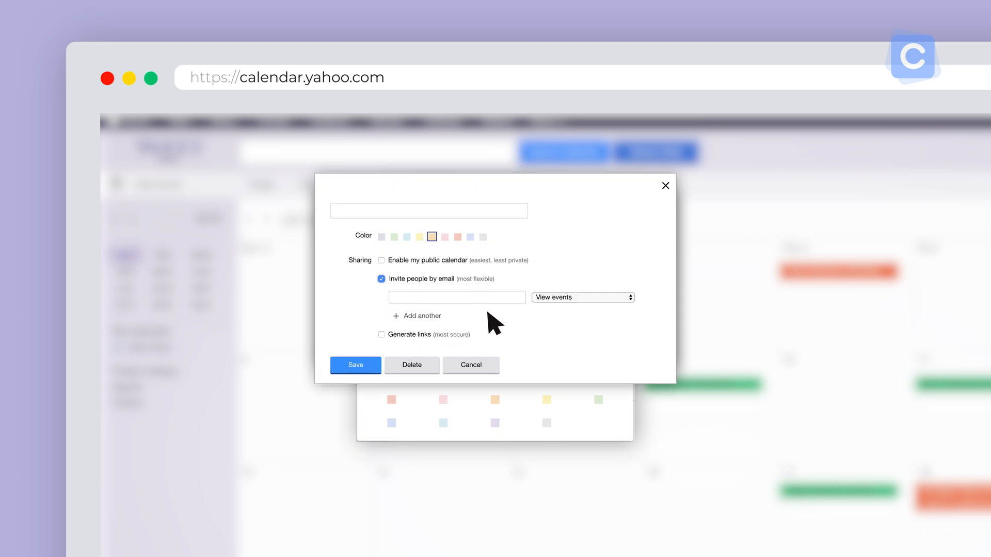
# Invite Jane Doe by email to view events and save the sharing settings
pyautogui.write('Jane Doe')
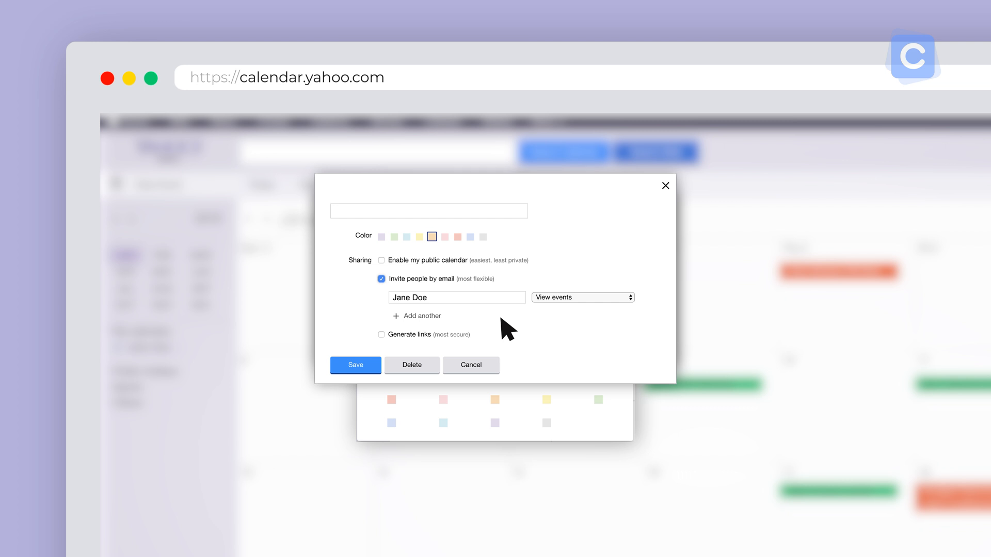
pyautogui.click(381, 335)
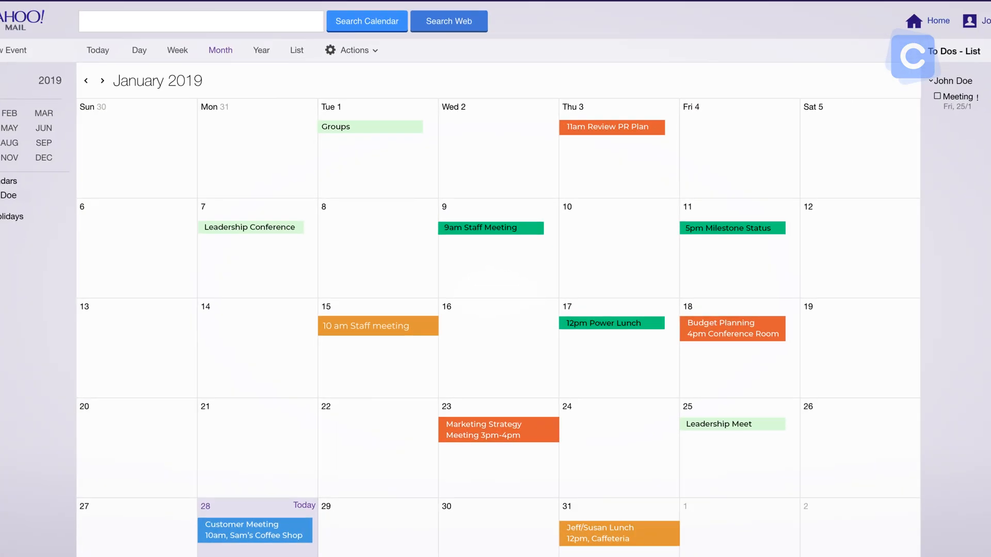
pyautogui.click(351, 49)
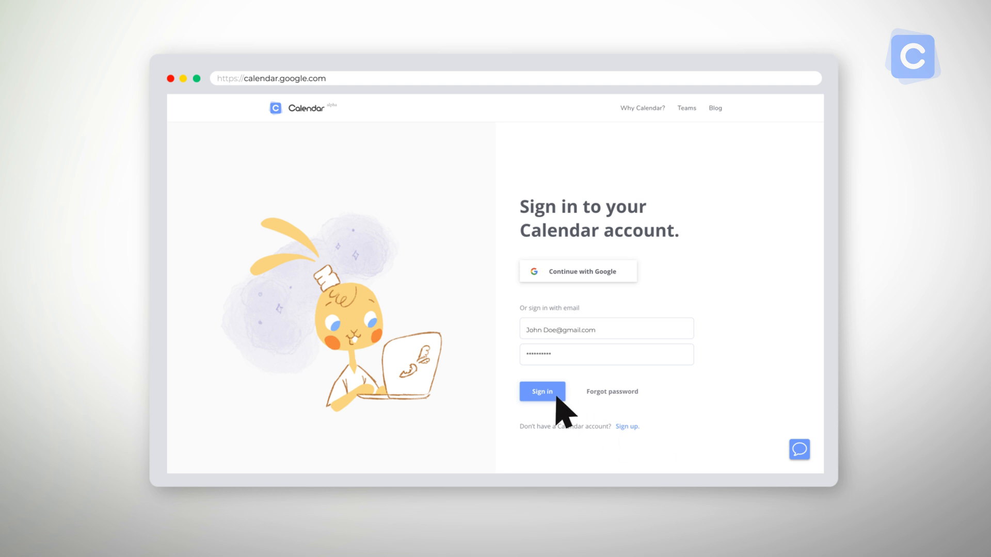
# Sign in and show Connected Calendars with one Google account linked, none for Outlook or iCloud
pyautogui.click(542, 391)
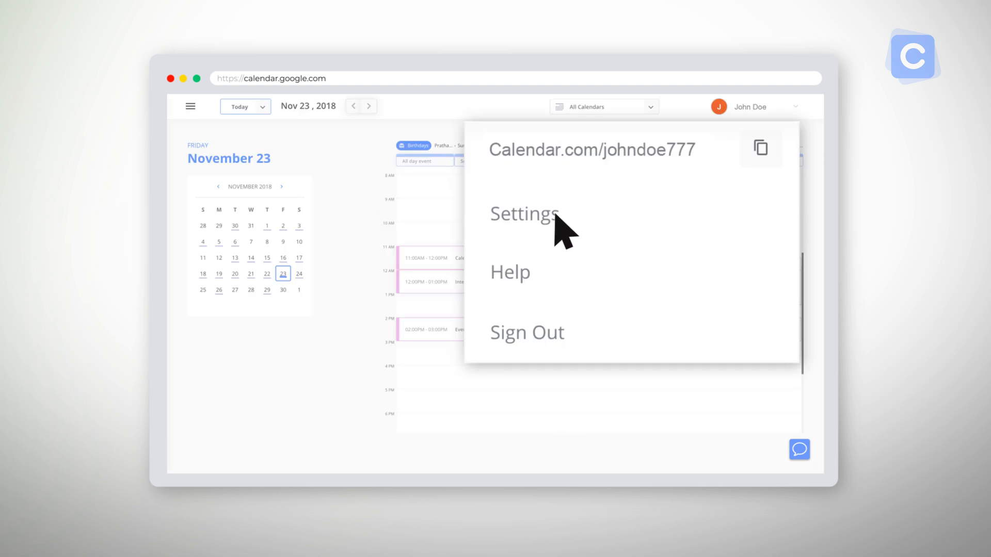
pyautogui.click(522, 214)
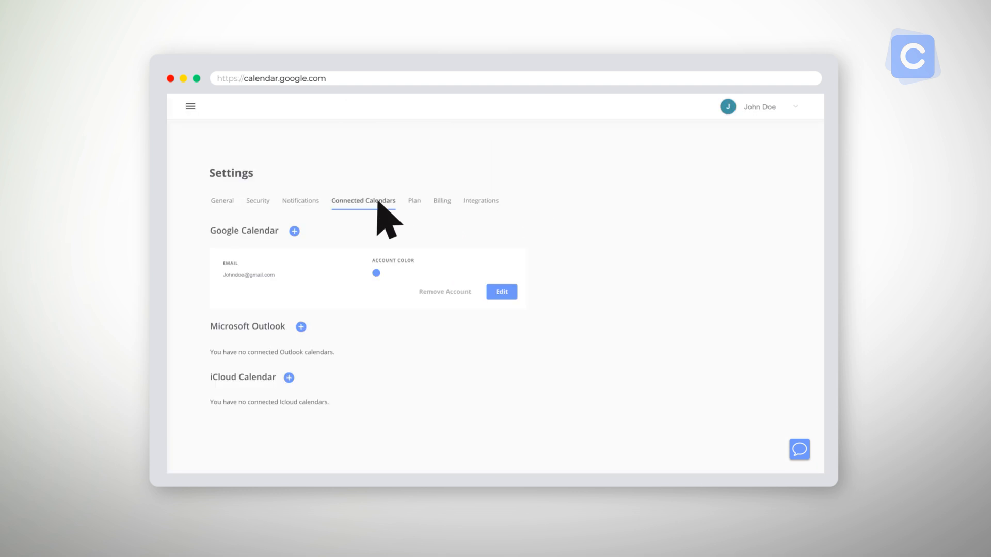